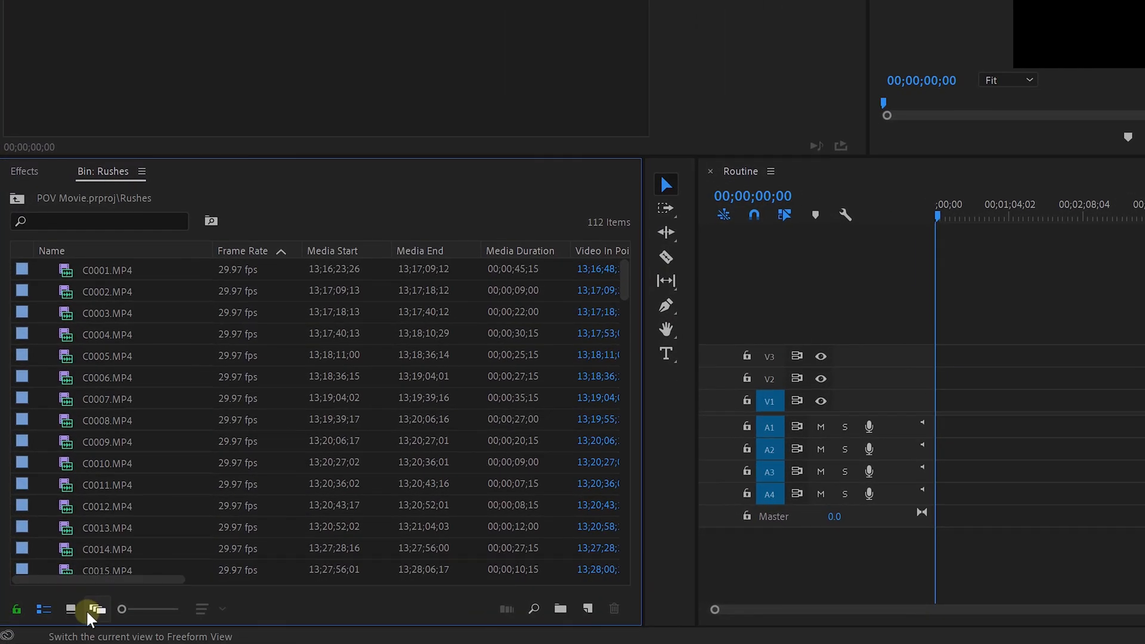
Switch the Rushes bin to Freeform View so clips appear as stacked piles.
left_click(70, 608)
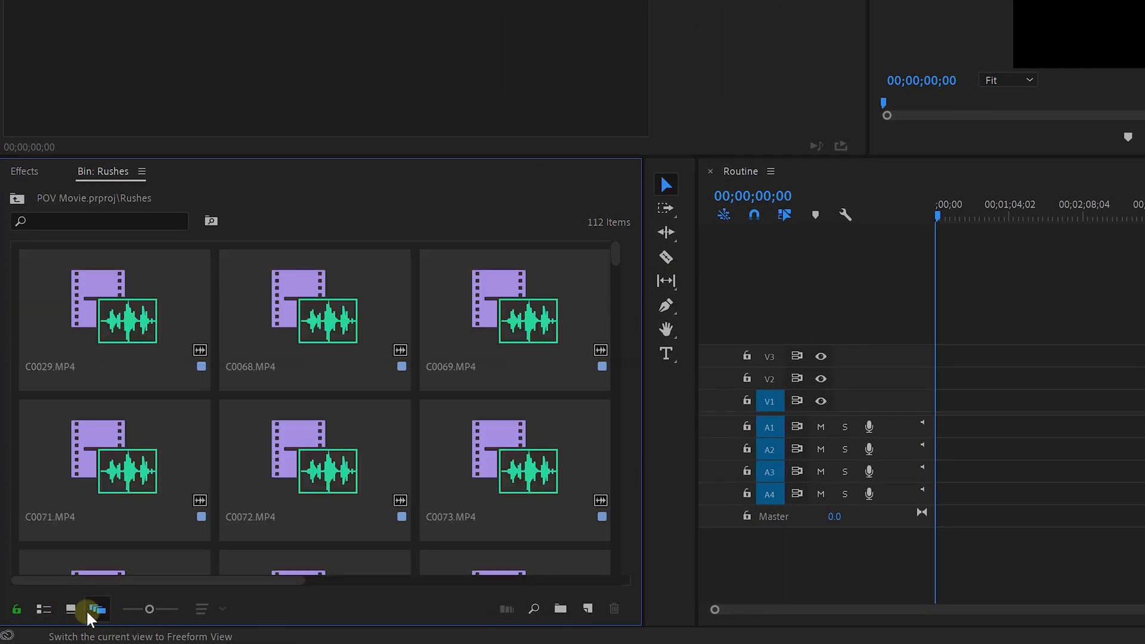
left_click(97, 608)
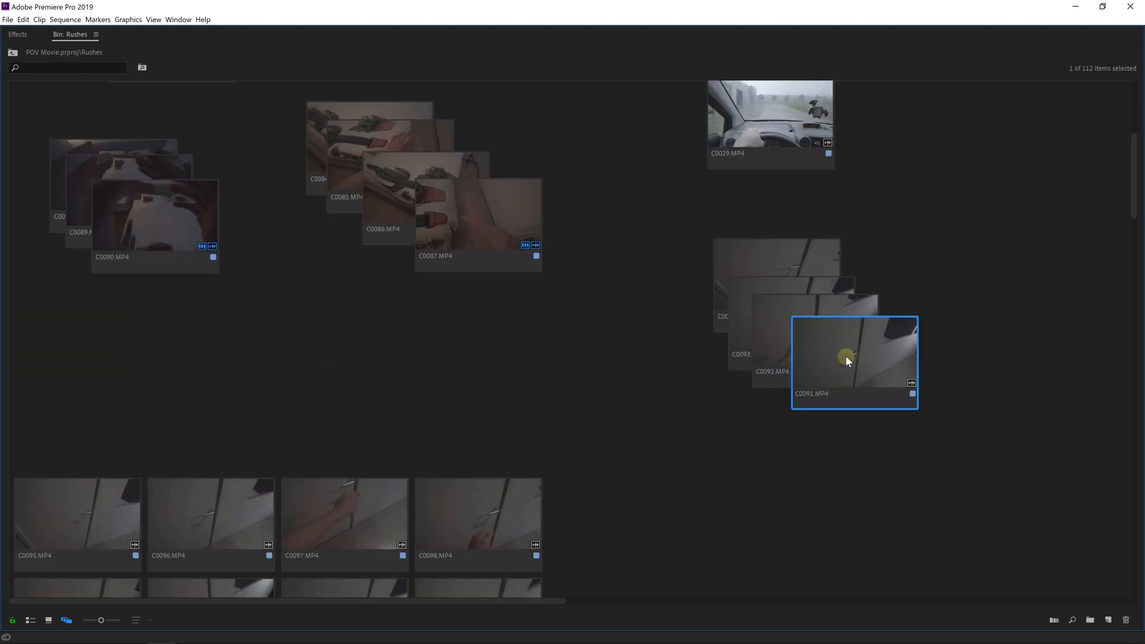
Scroll through the freeform Rushes bin to view the stacked clip groups.
scroll("down", 3)
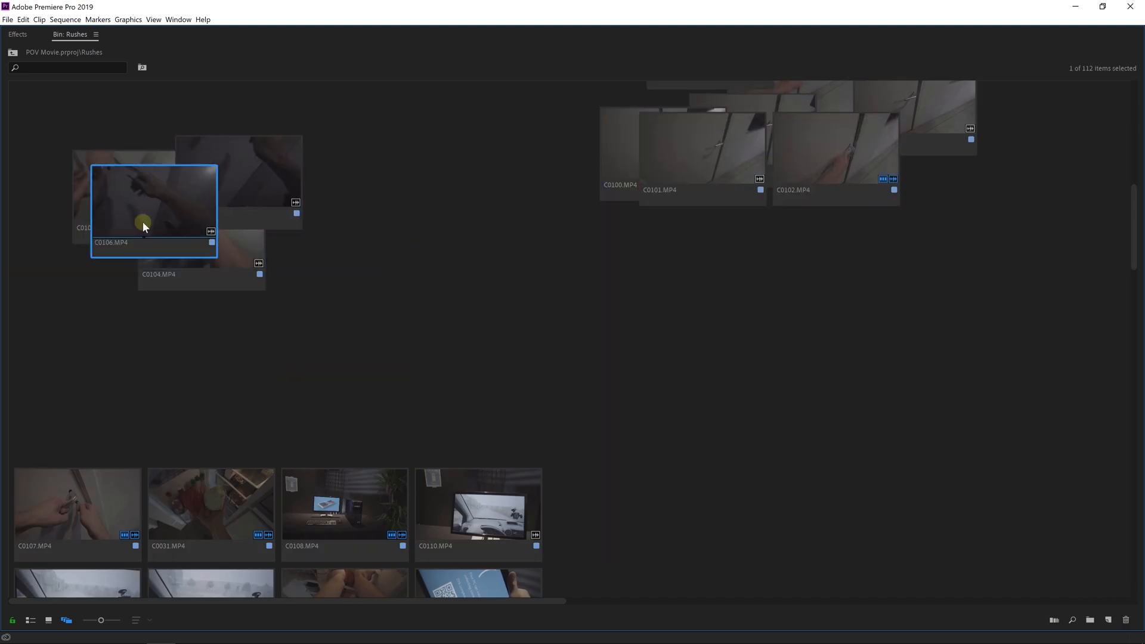
scroll("down", 3)
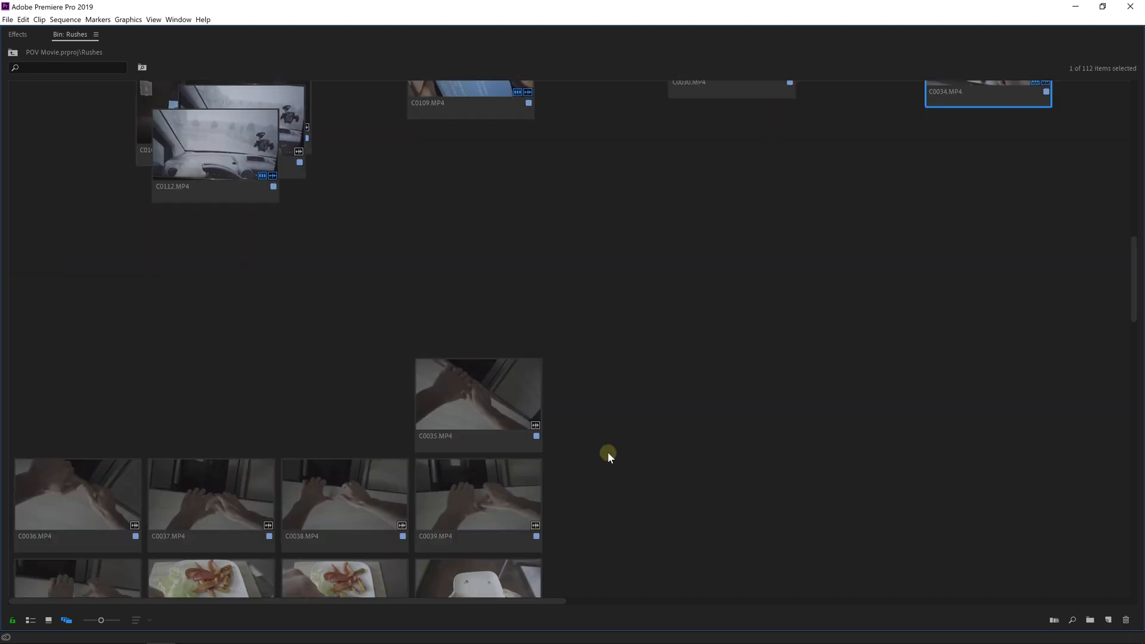
scroll("down", 3)
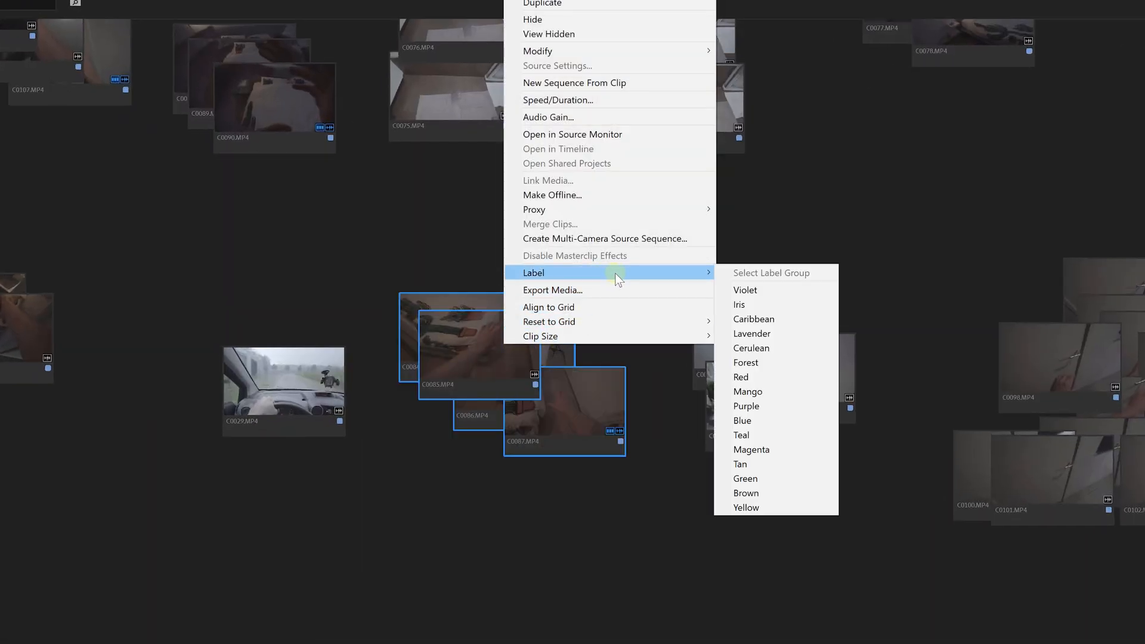
Select the C0085–C0087 clip pile and label it red from its context menu.
left_click(740, 377)
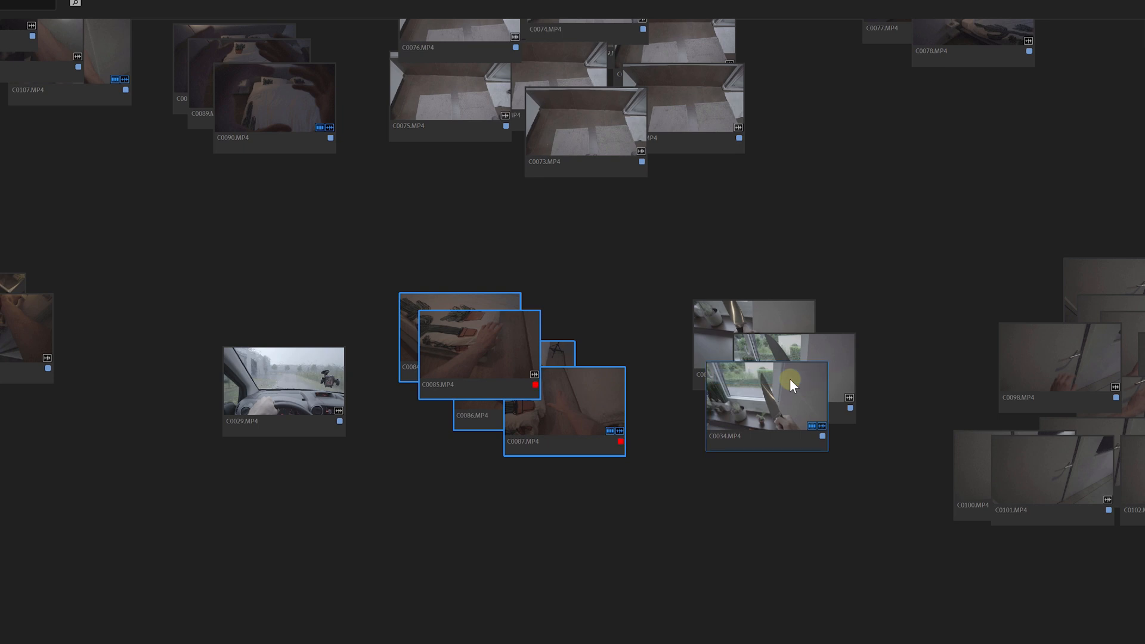
right_click(789, 387)
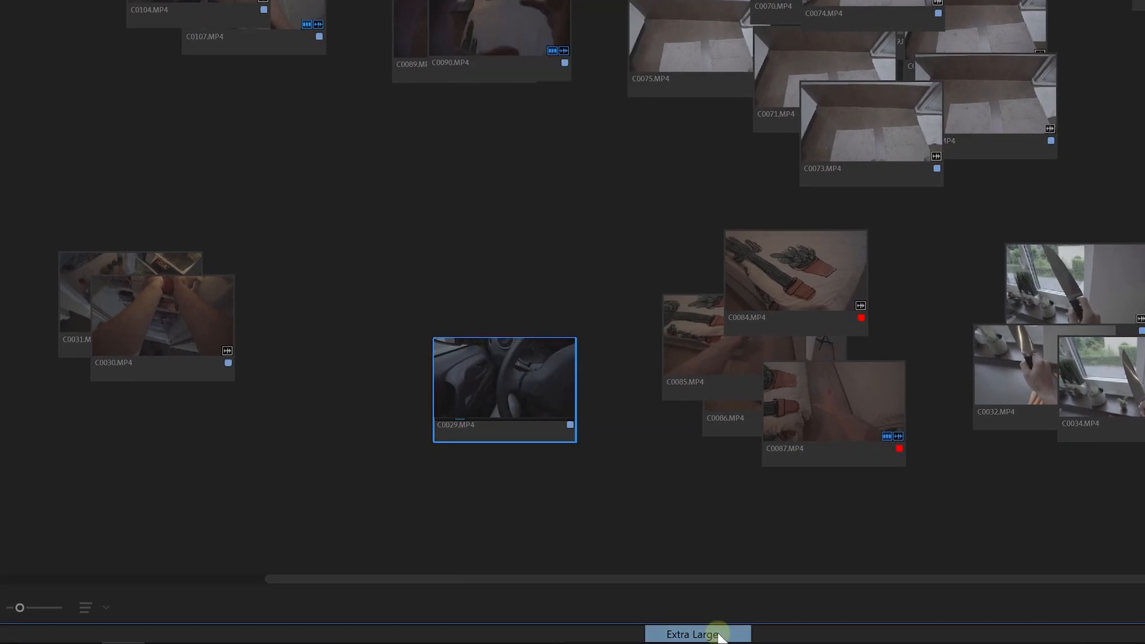
Set clip C0029 to the Extra Large clip size.
left_click(696, 634)
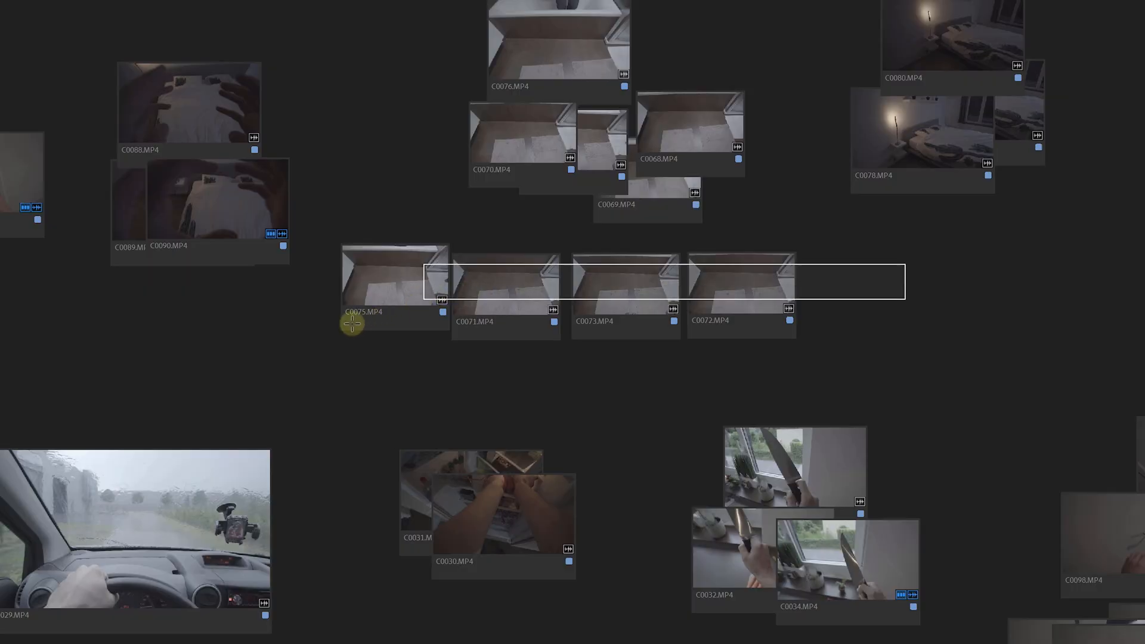
Hide clips C0075, C0071, C0073 and C0072 from the Rushes bin.
left_click(394, 281)
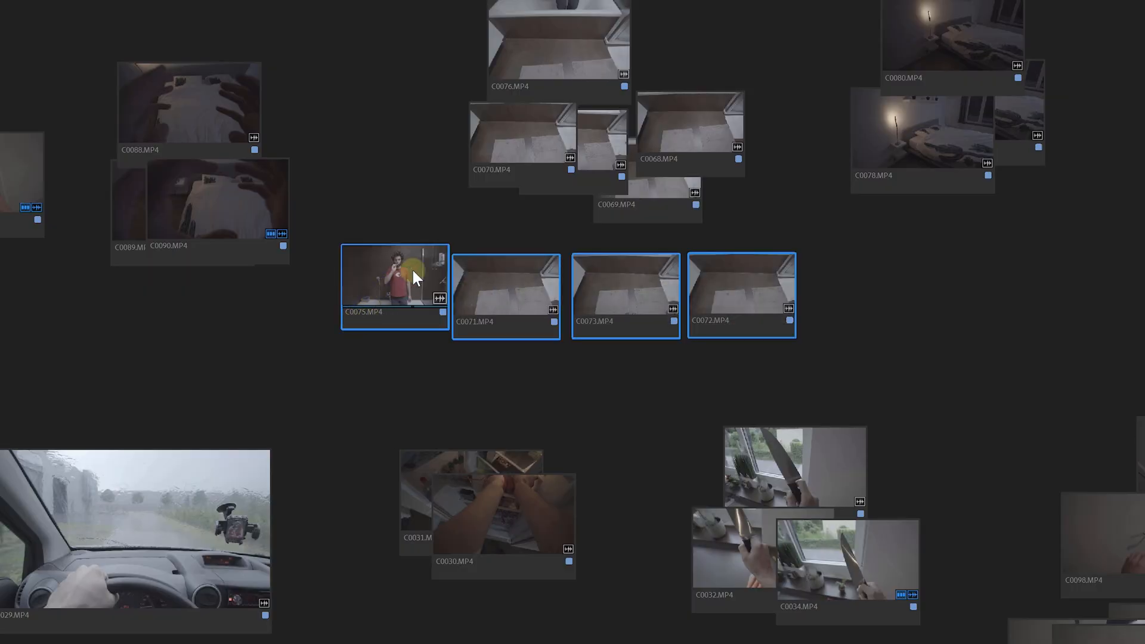
right_click(394, 281)
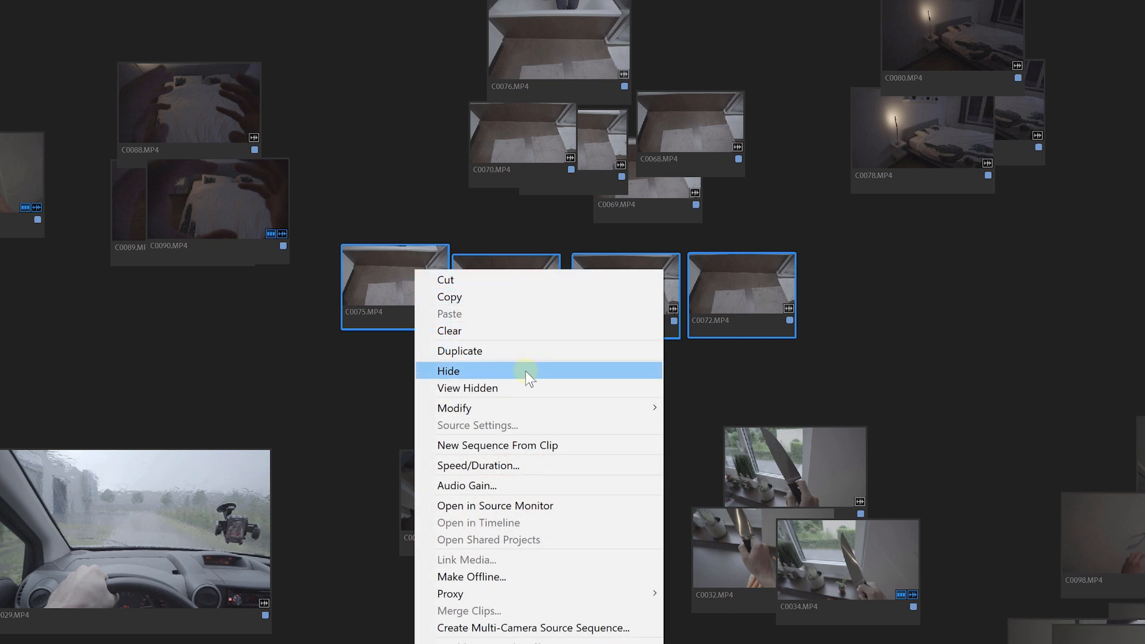
left_click(448, 371)
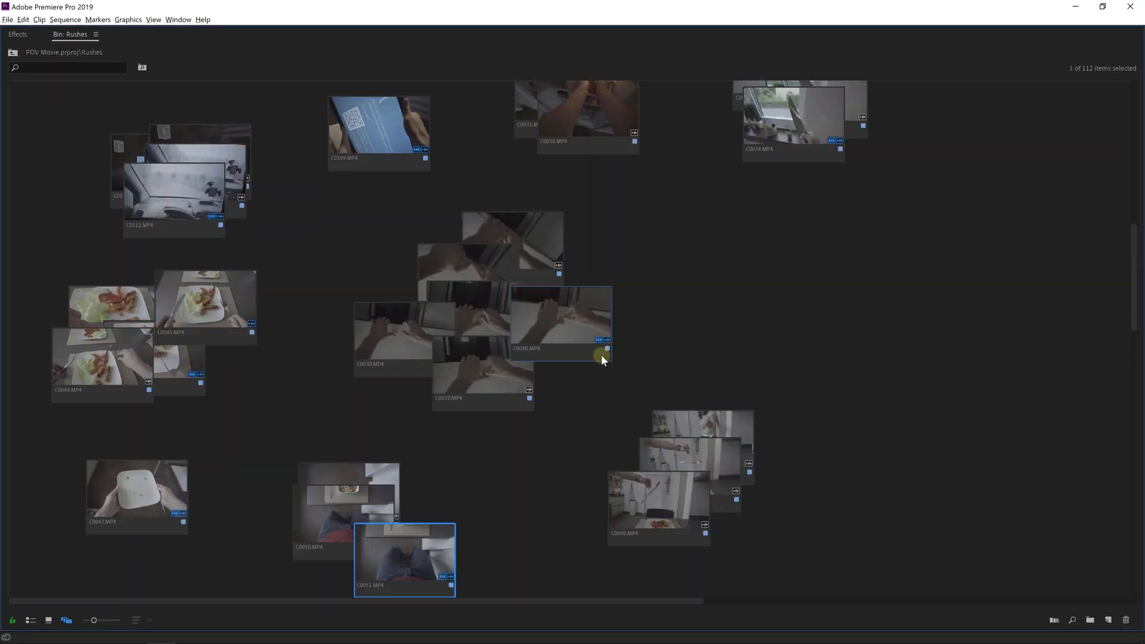
scroll("down", 3)
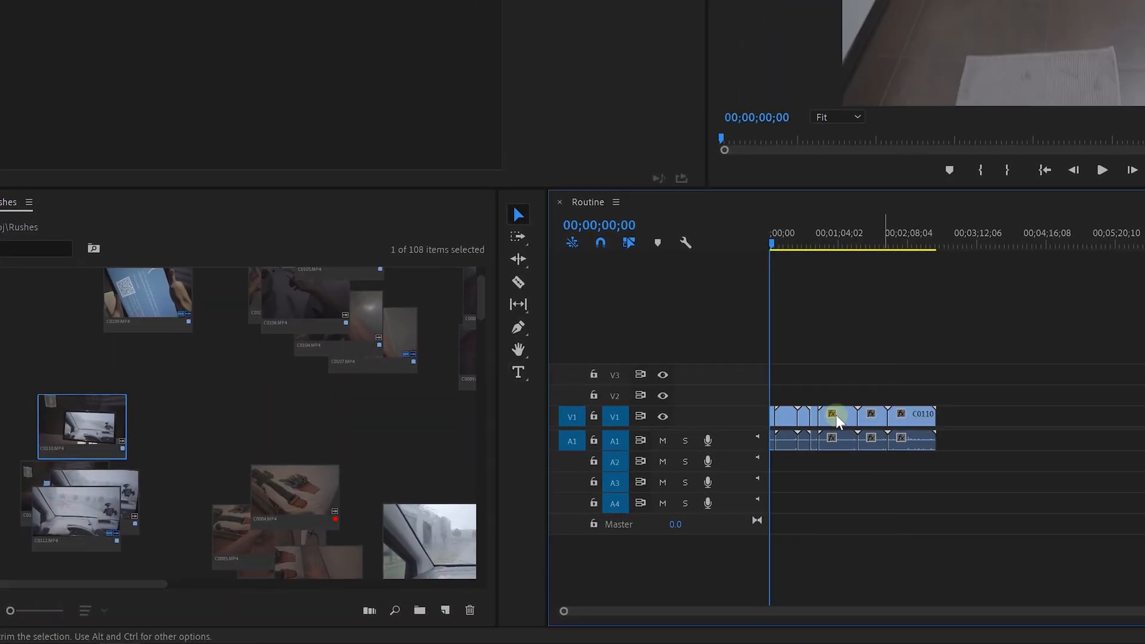
Select the red-labelled clip C0084 in the Rushes bin.
left_click(294, 497)
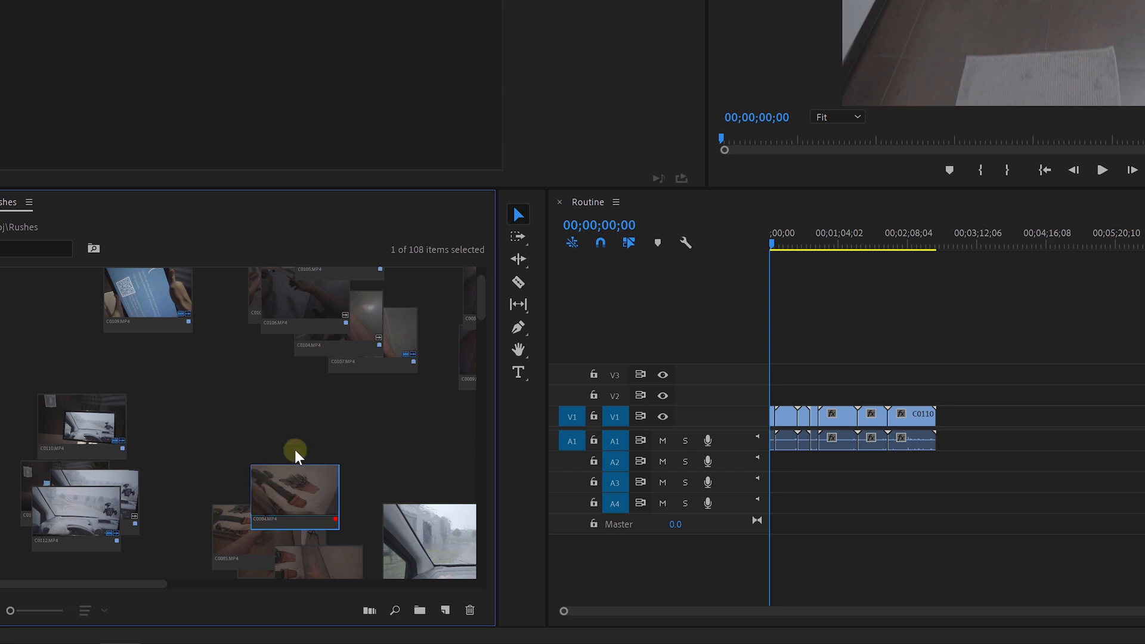